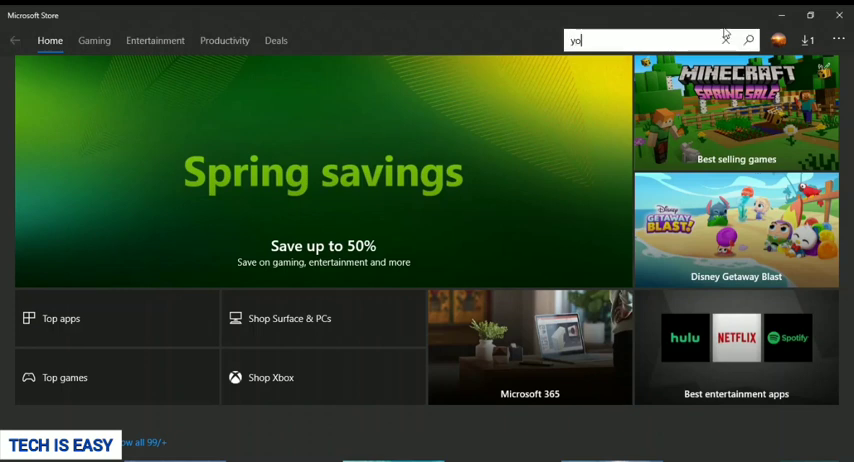
Search the Store for 'your phone', pick the Your Phone app and start its install
text(ur pho)
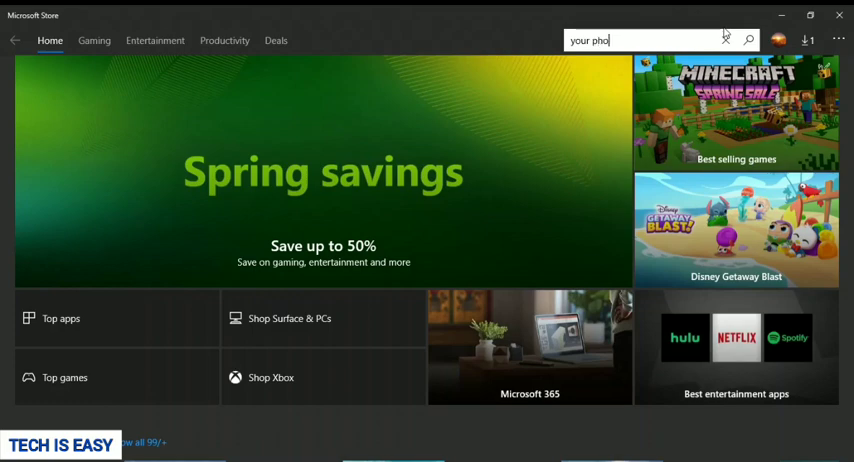
key(Return)
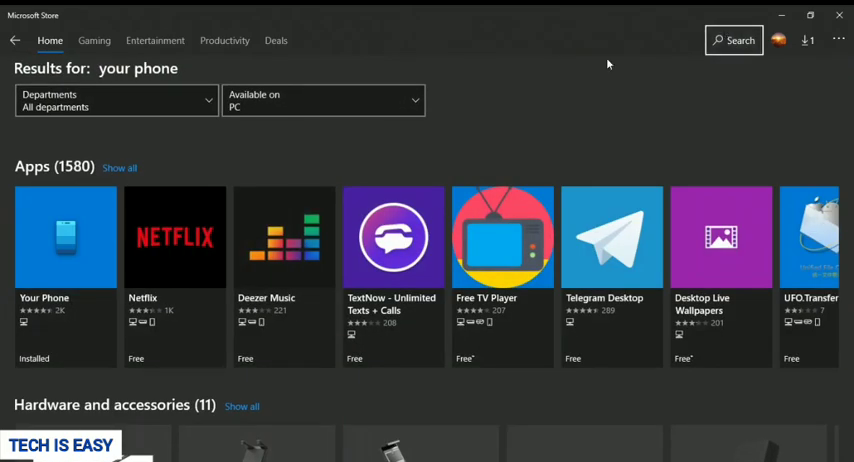
click(48, 40)
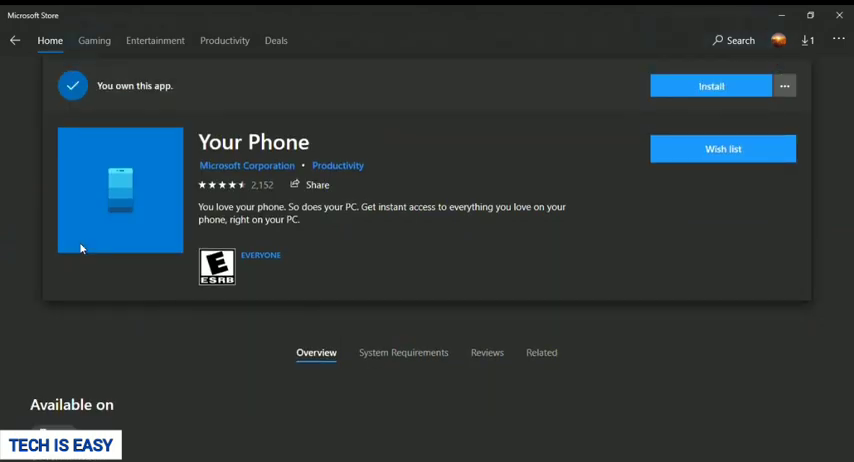
click(710, 86)
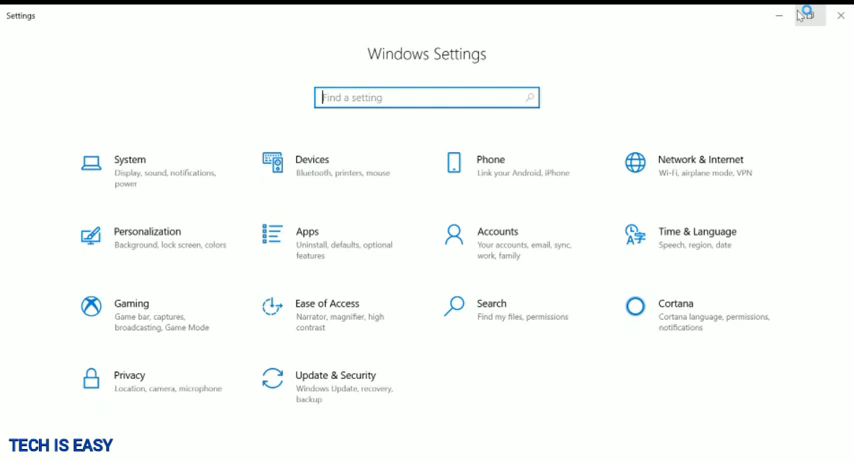
mouse_move(528, 38)
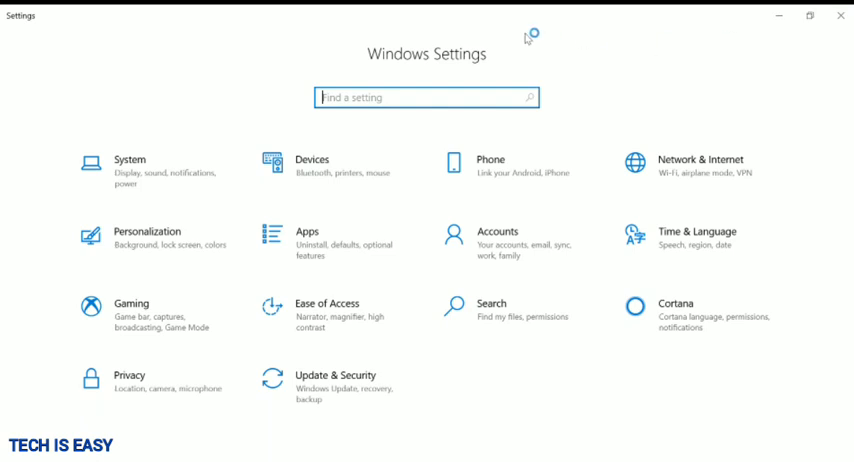
Find 'blue' in Settings and go to Bluetooth and other devices settings
text(blu)
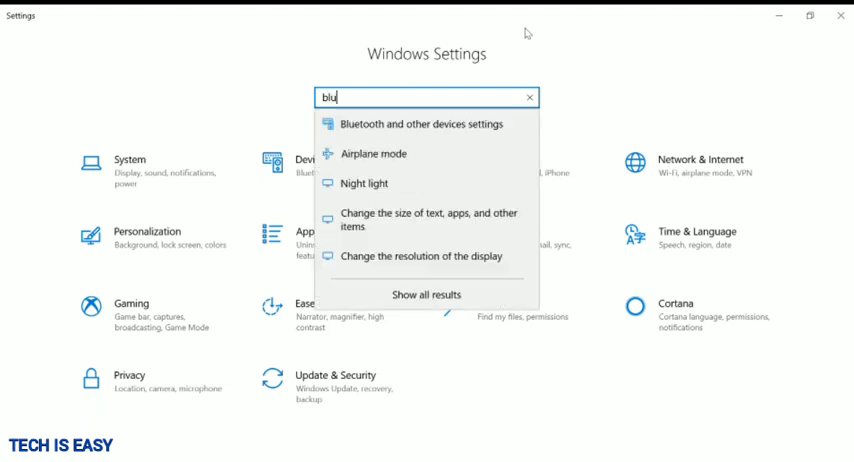
text(e)
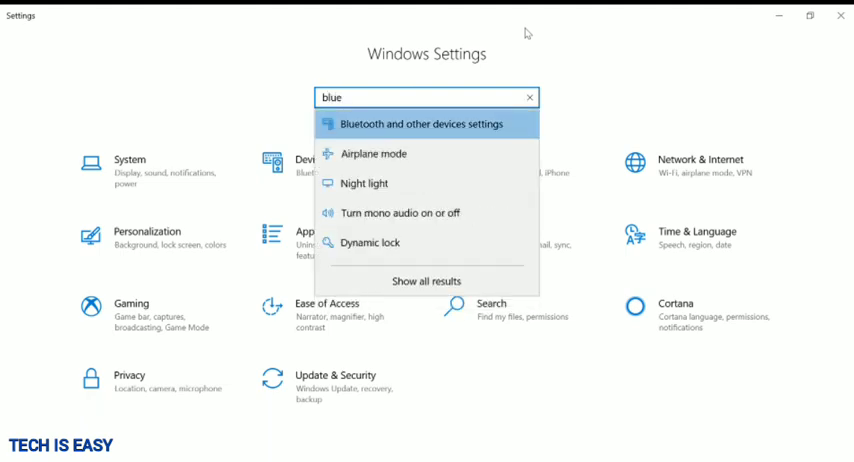
click(432, 122)
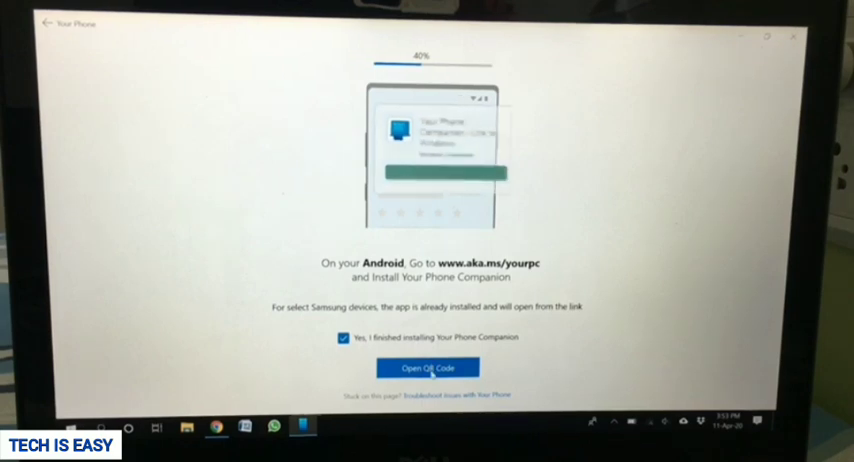
Confirm Your Phone Companion is installed and continue pairing via QR code
click(428, 368)
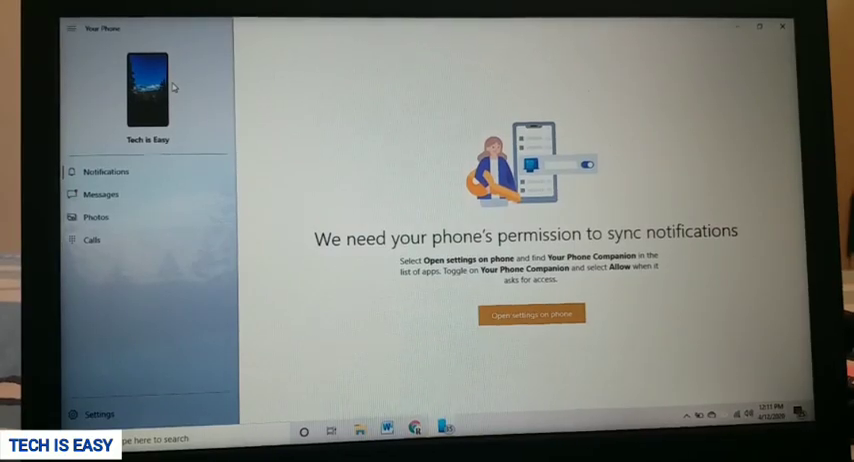
mouse_move(184, 140)
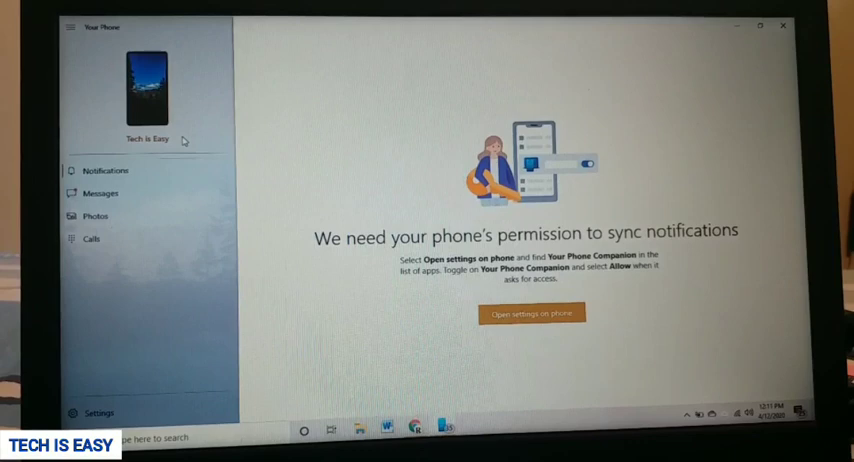
mouse_move(150, 150)
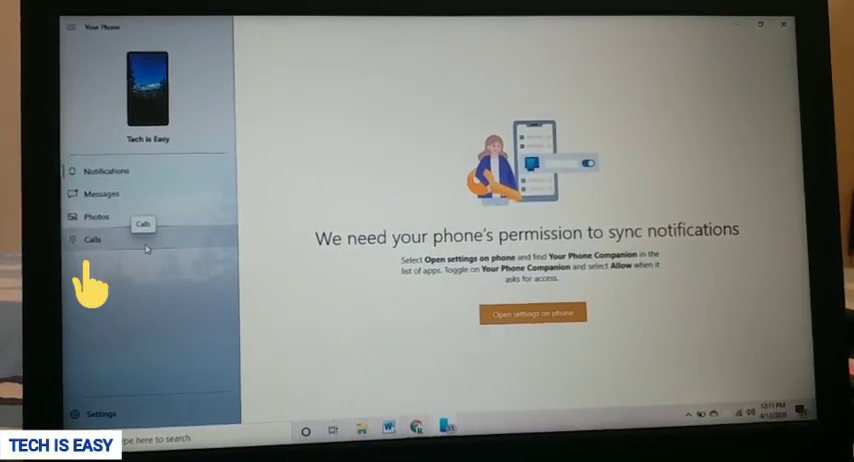
Show the Calls page with the dial keypad from the left sidebar
click(92, 238)
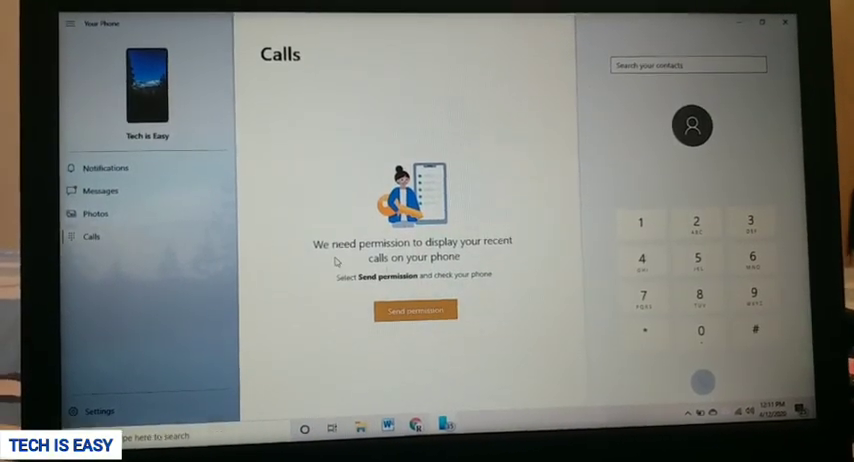